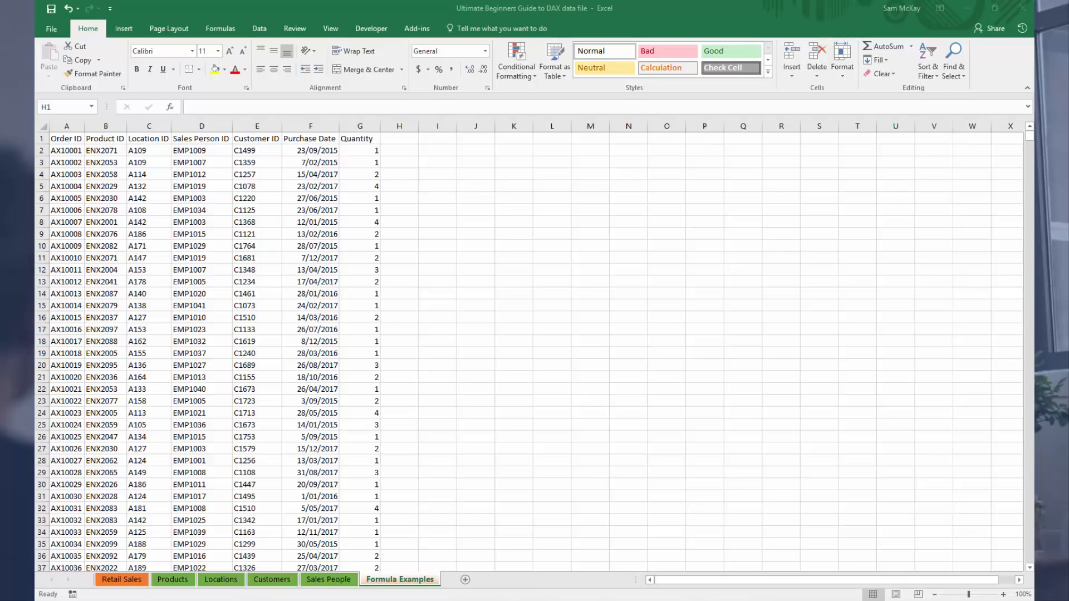
{"action": "mouse_move", "coordinate": [402, 167]}
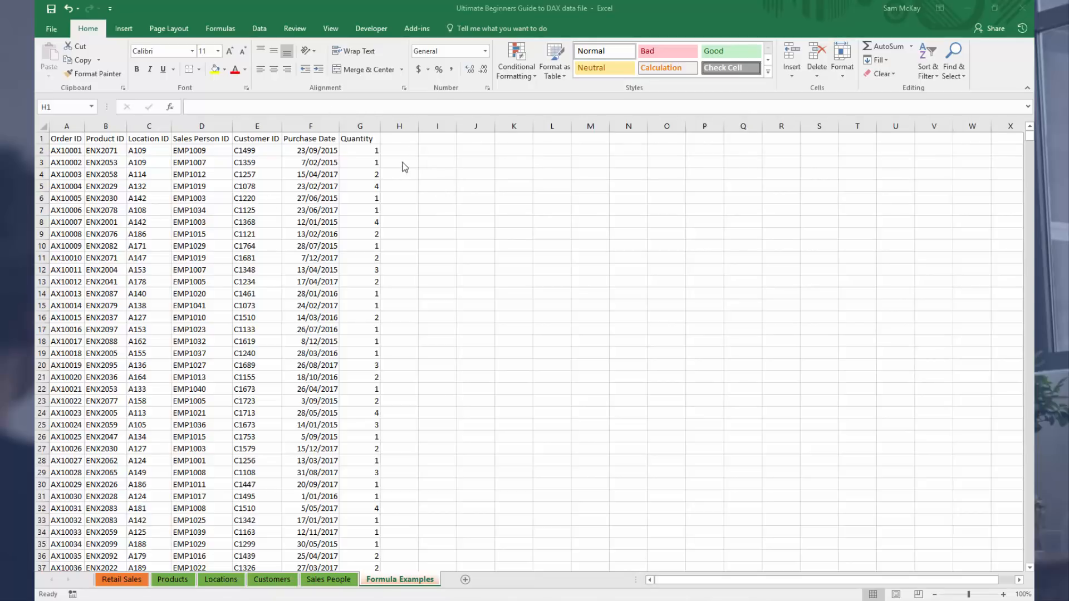
Enter the header 'Price' in cell H1 beside Quantity.
{"action": "left_click", "coordinate": [399, 150]}
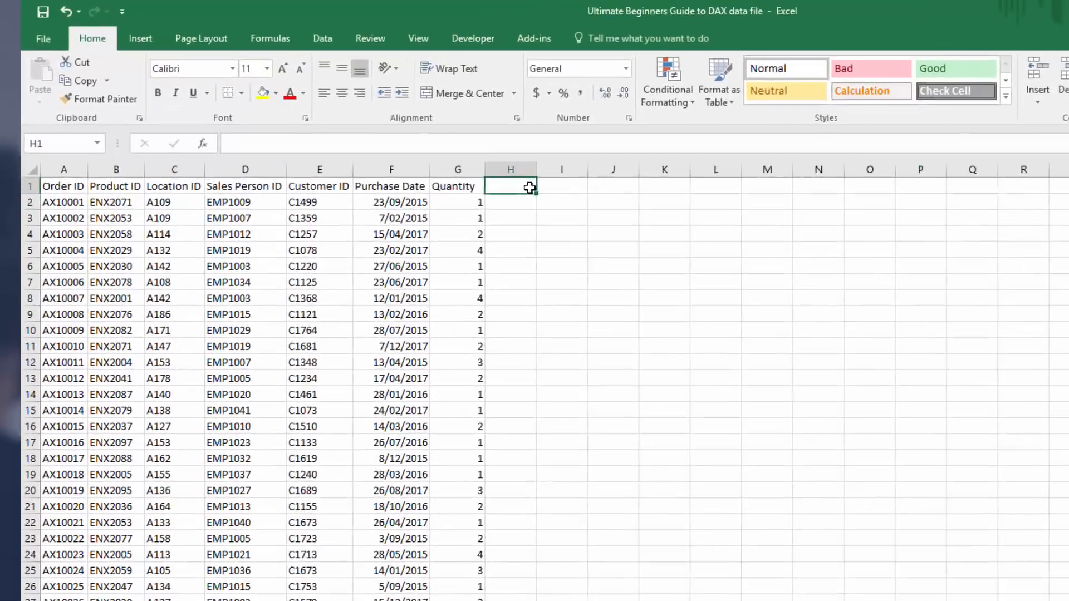
{"action": "type", "text": "Pric"}
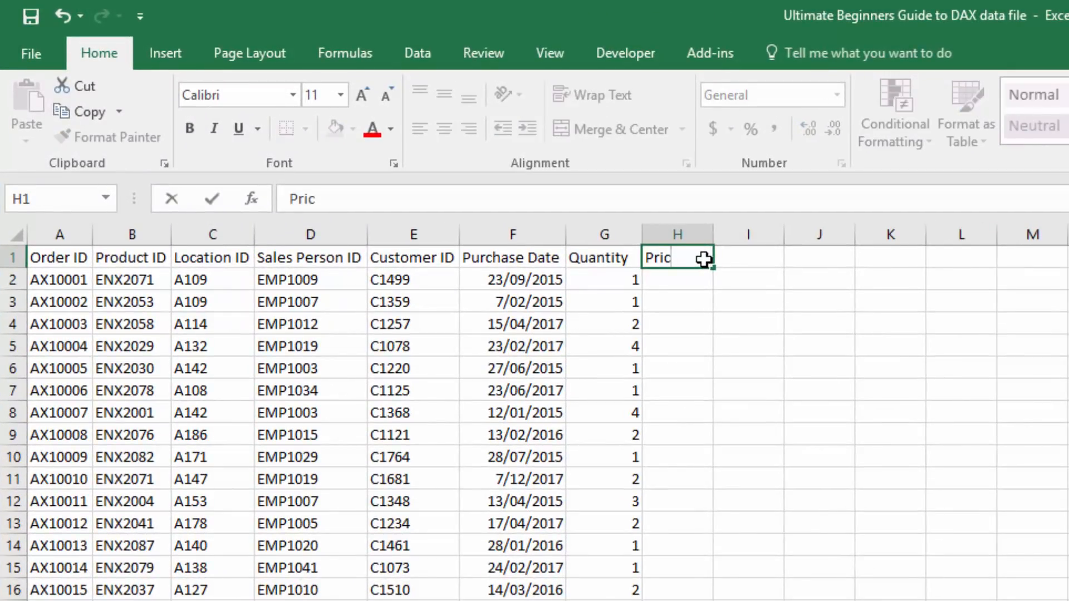
{"action": "key", "text": "Return"}
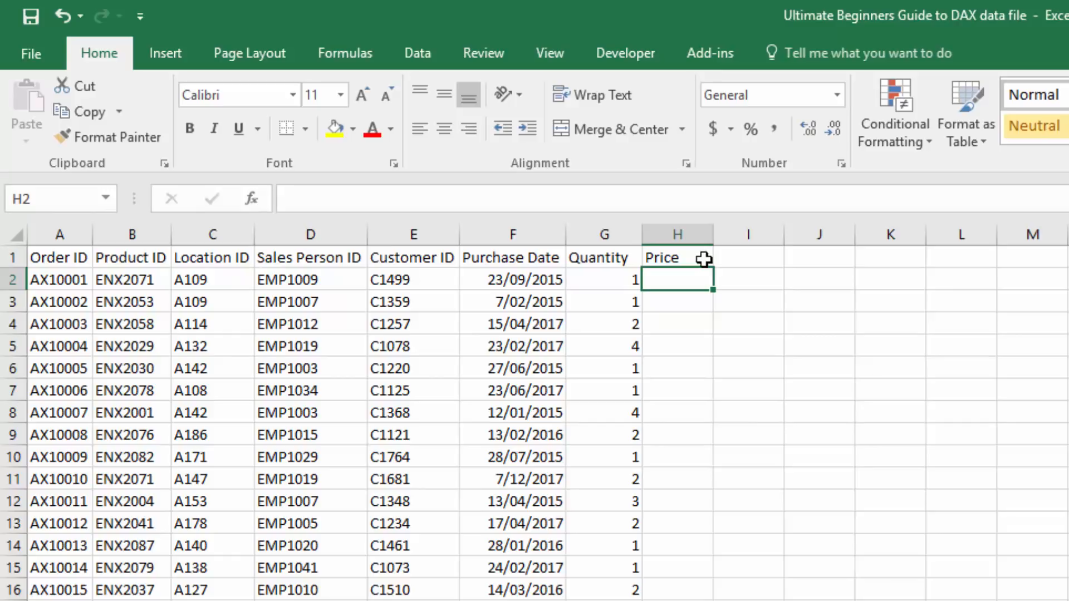
Enter =VLOOKUP(B2,Products!$A:$G,7,0) in H2 to fetch the product price.
{"action": "type", "text": "vllo"}
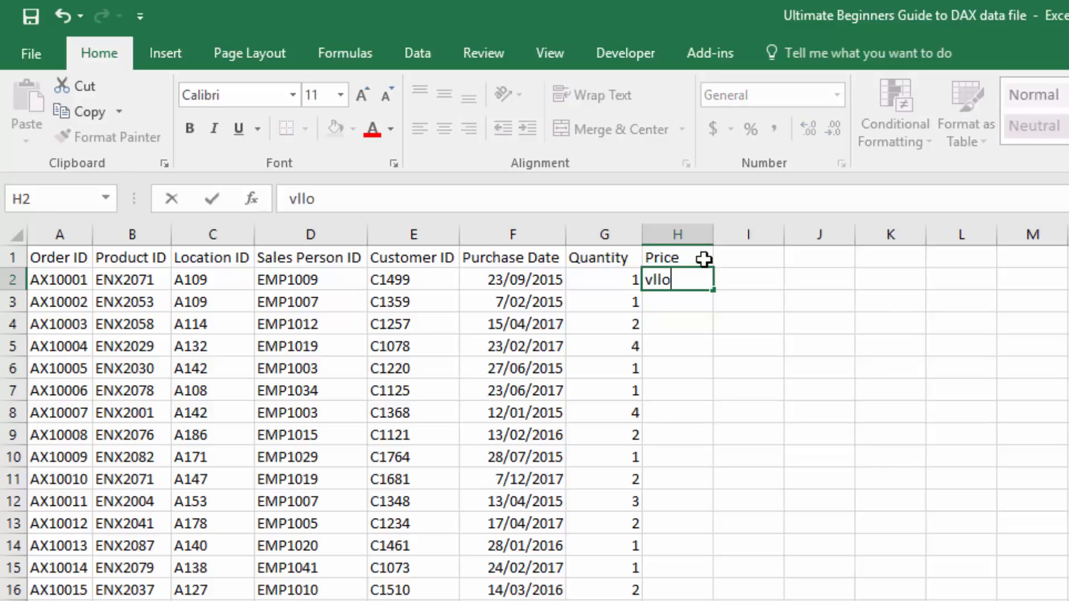
{"action": "type", "text": "vlookup"}
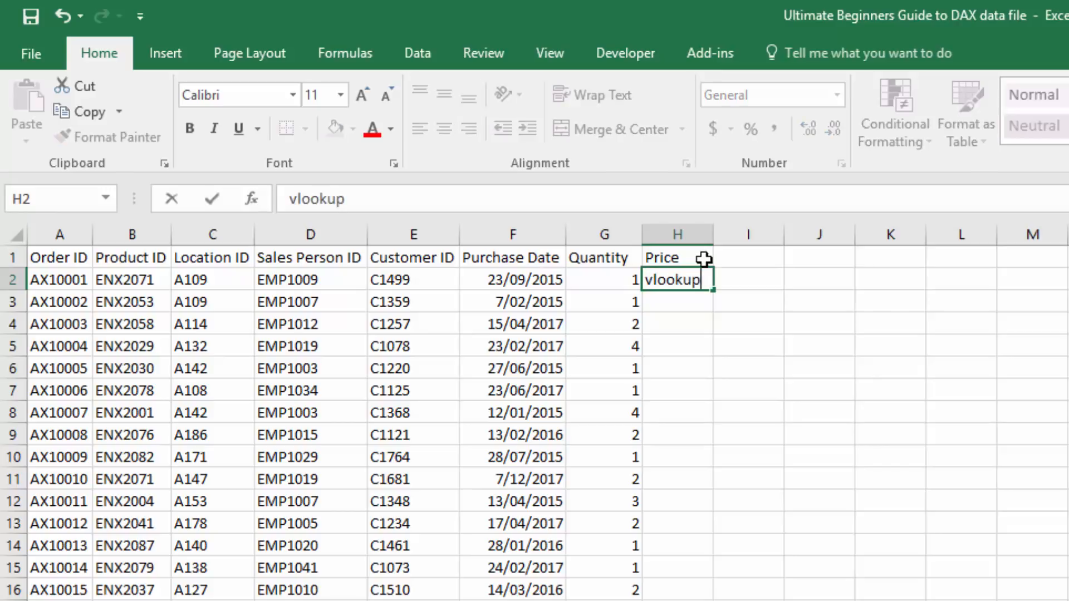
{"action": "type", "text": "("}
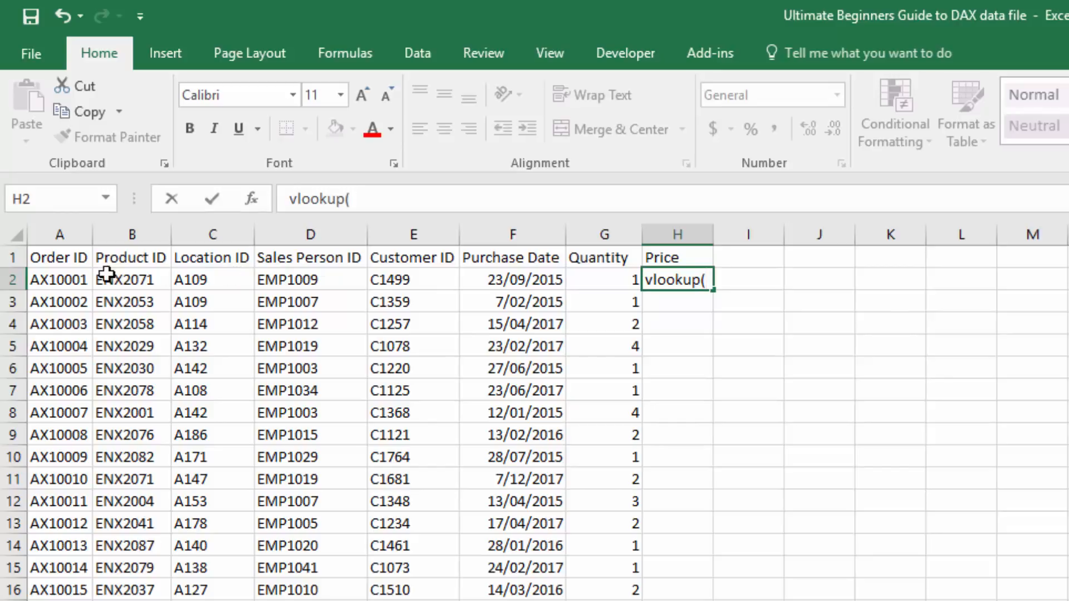
{"action": "left_click", "coordinate": [131, 279]}
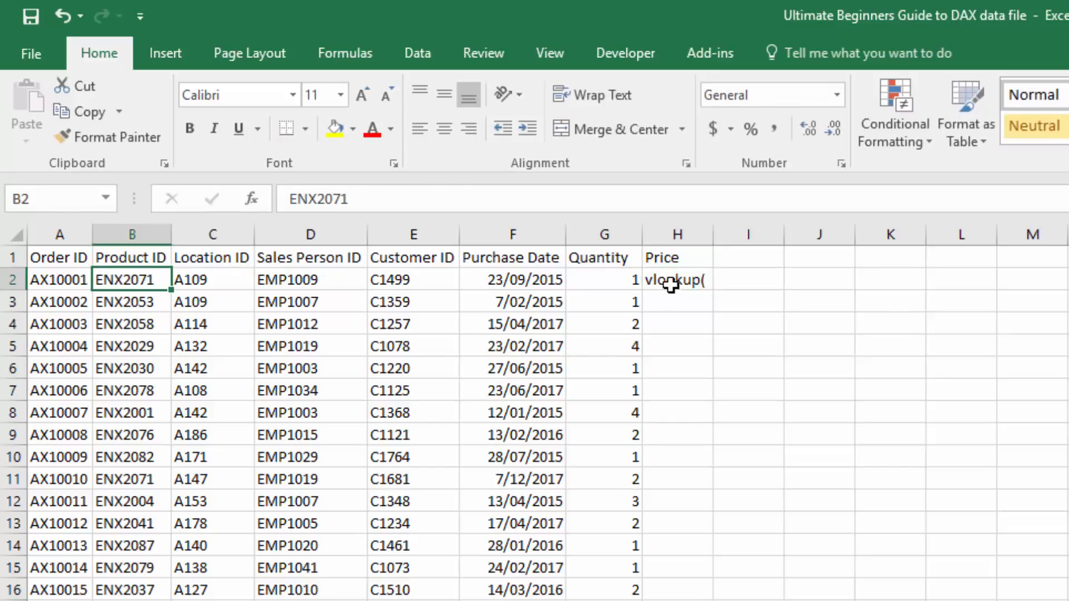
{"action": "left_click", "coordinate": [677, 279]}
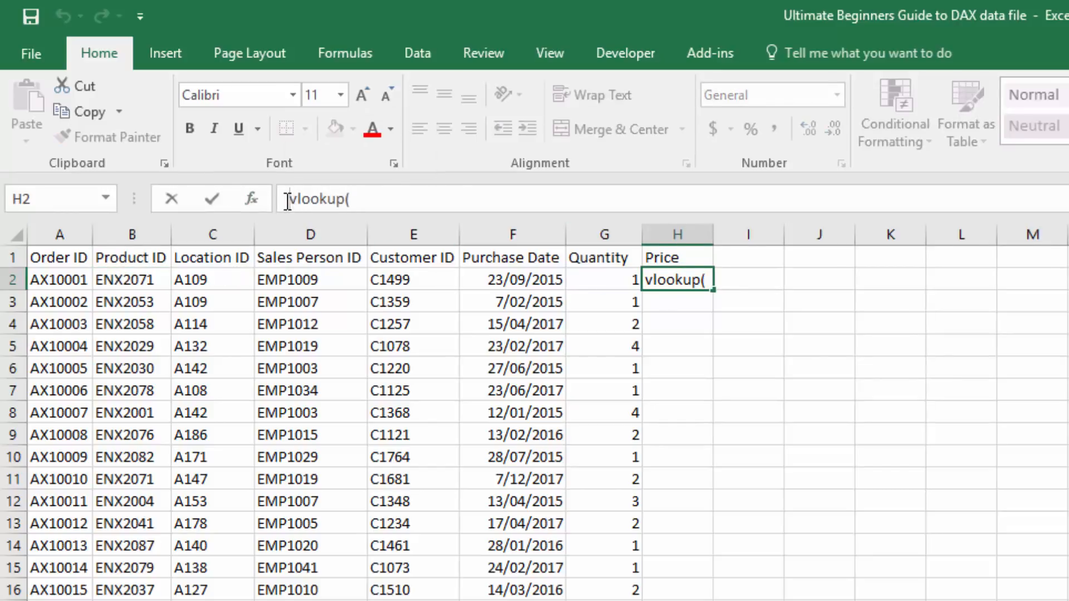
{"action": "left_click", "coordinate": [132, 280]}
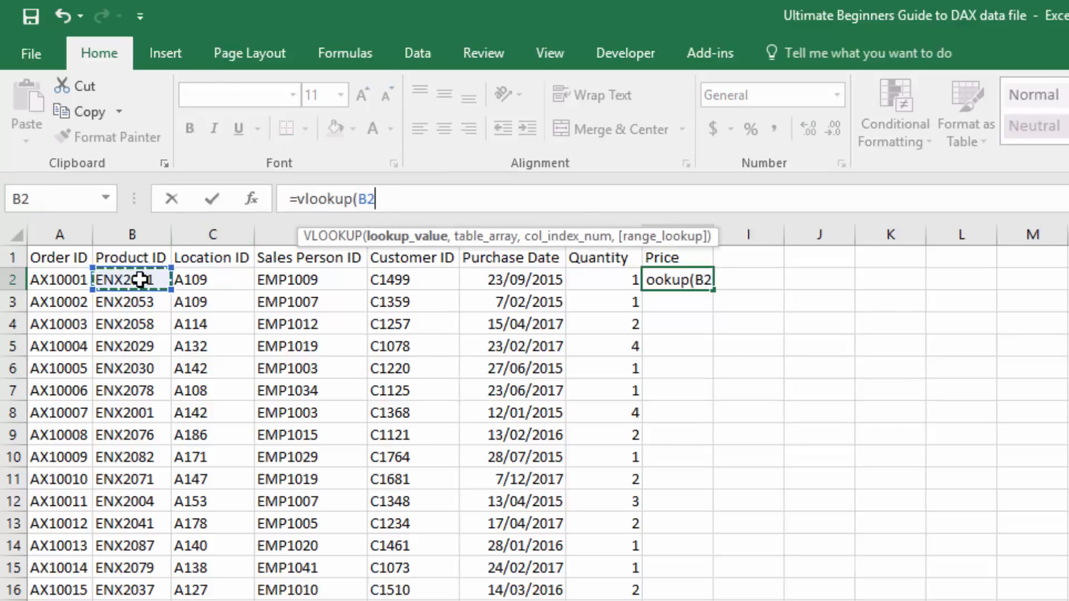
{"action": "type", "text": ","}
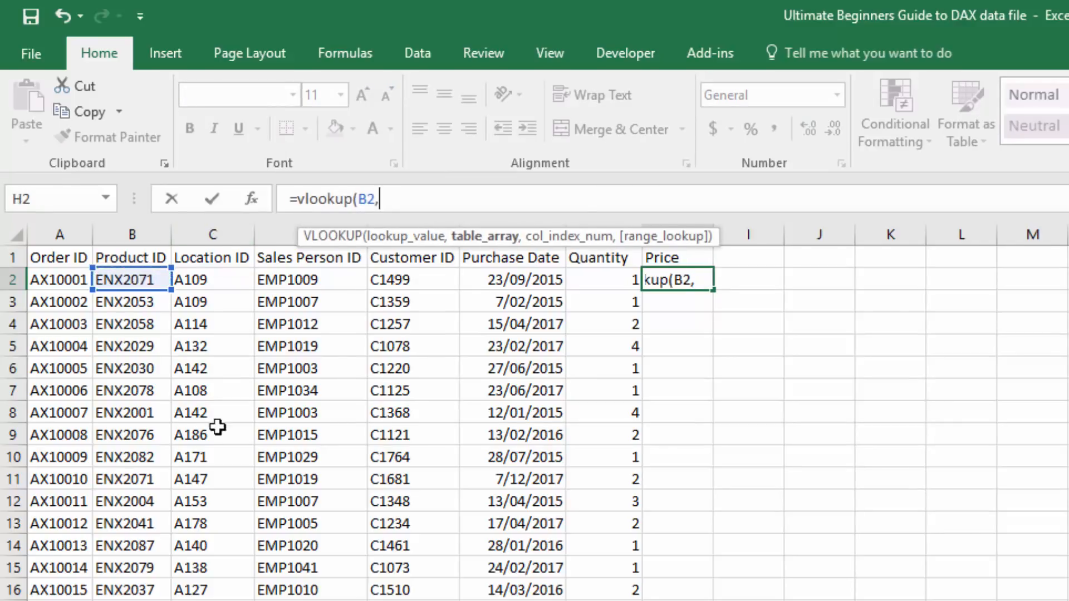
{"action": "left_click", "coordinate": [173, 579]}
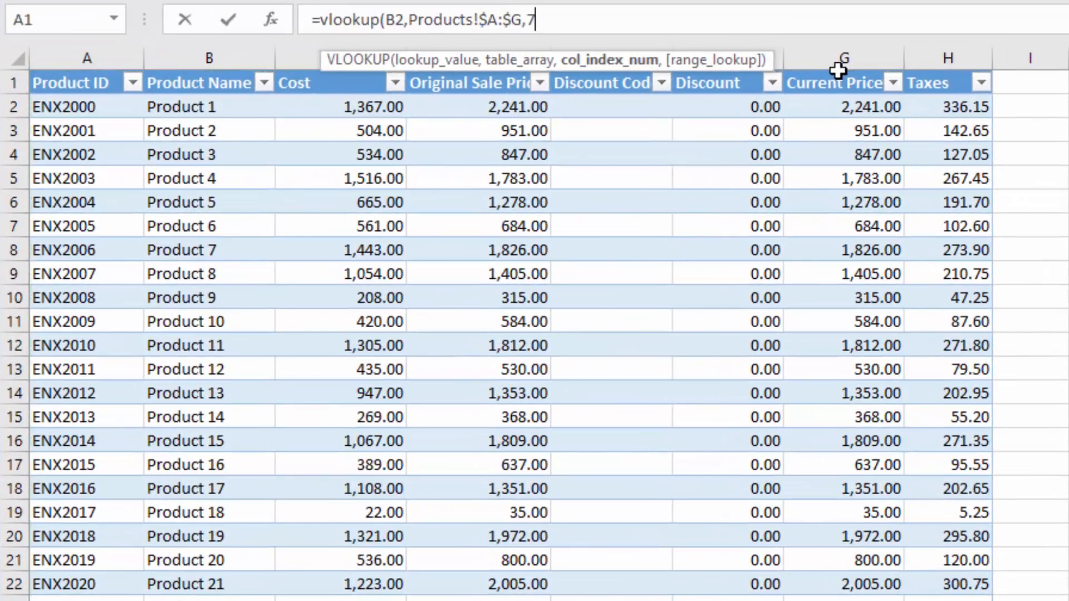
{"action": "type", "text": ",0)"}
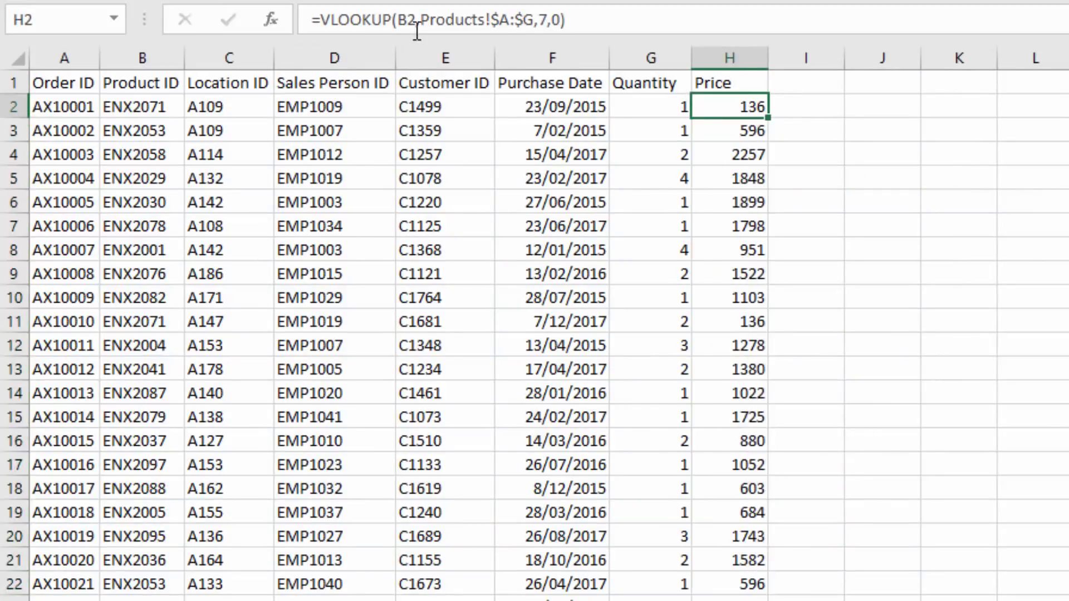
Fill the VLOOKUP price formula down column H and check lower rows.
{"action": "double_click", "coordinate": [729, 107]}
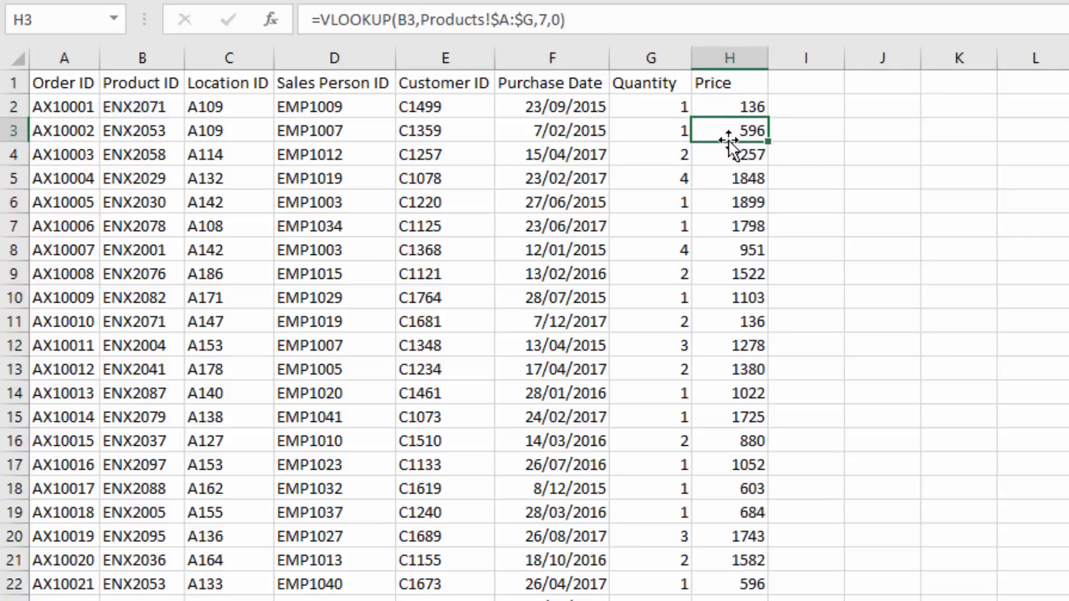
{"action": "left_click", "coordinate": [729, 178]}
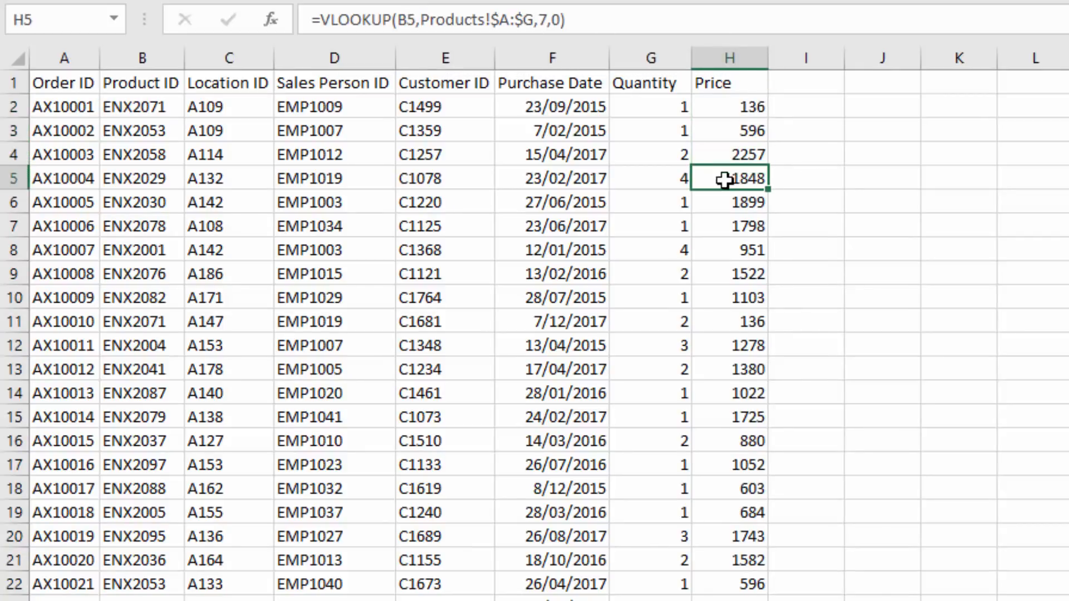
{"action": "left_click", "coordinate": [729, 226]}
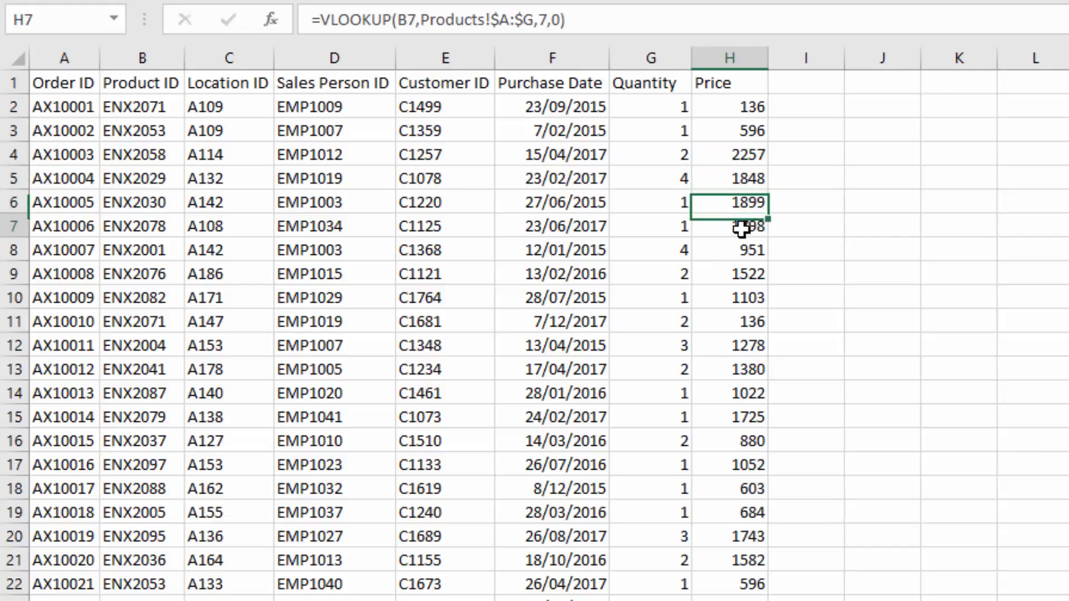
{"action": "double_click", "coordinate": [729, 226]}
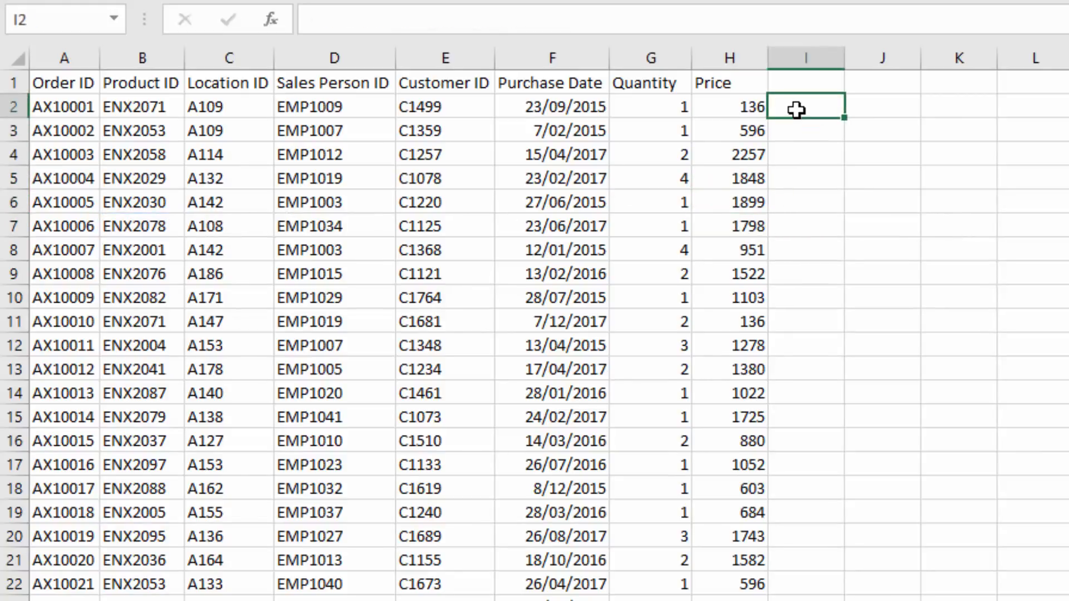
Add the 'Total Revenue' header in cell I1.
{"action": "type", "text": "Total Revenu"}
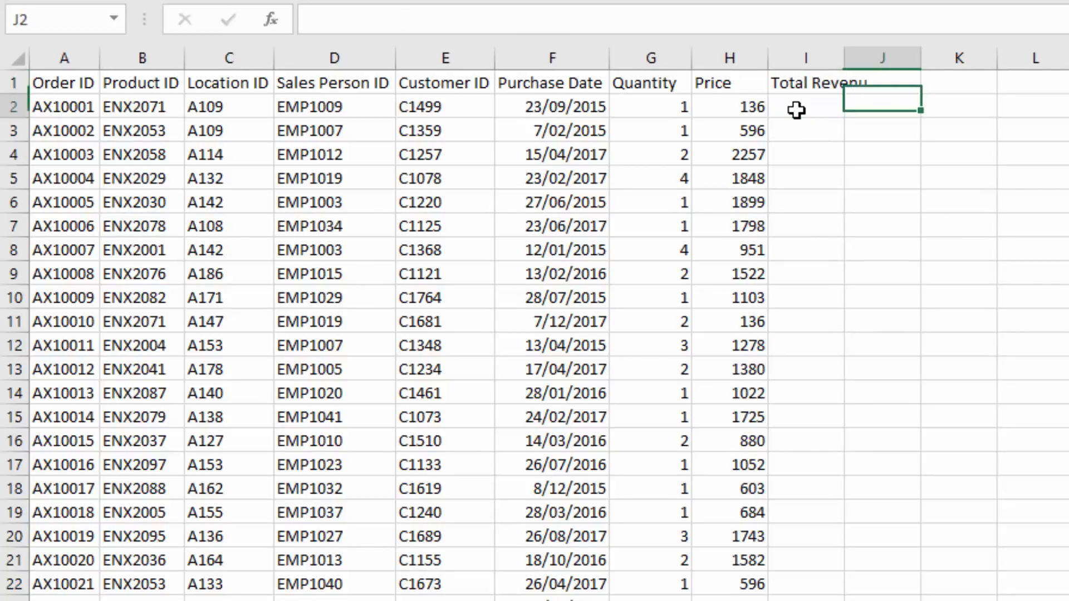
{"action": "left_click", "coordinate": [805, 82]}
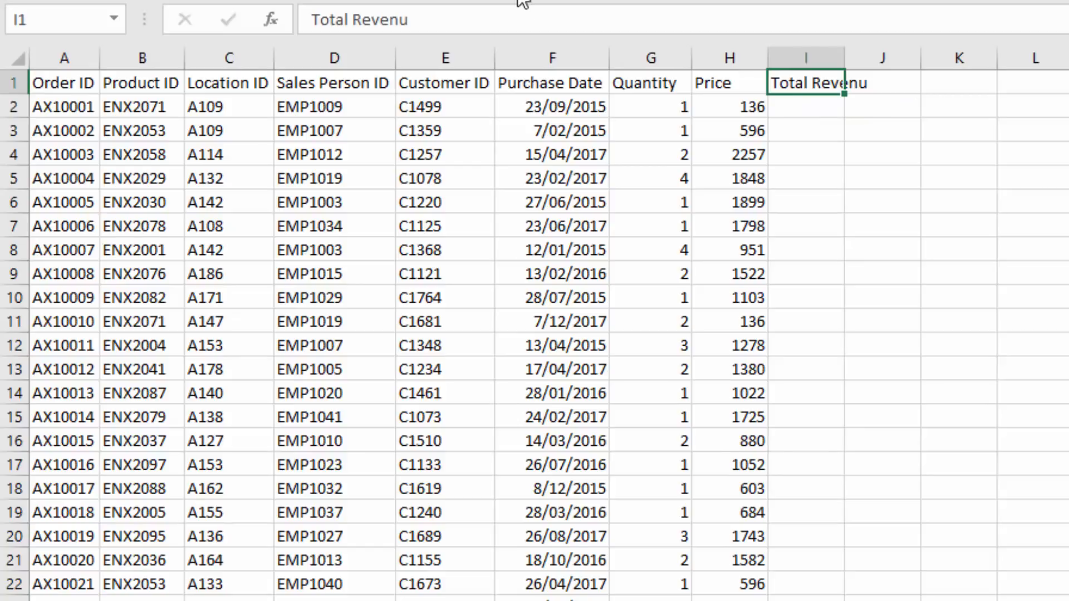
{"action": "type", "text": "e"}
{"action": "left_click", "coordinate": [805, 107]}
{"action": "type", "text": "="}
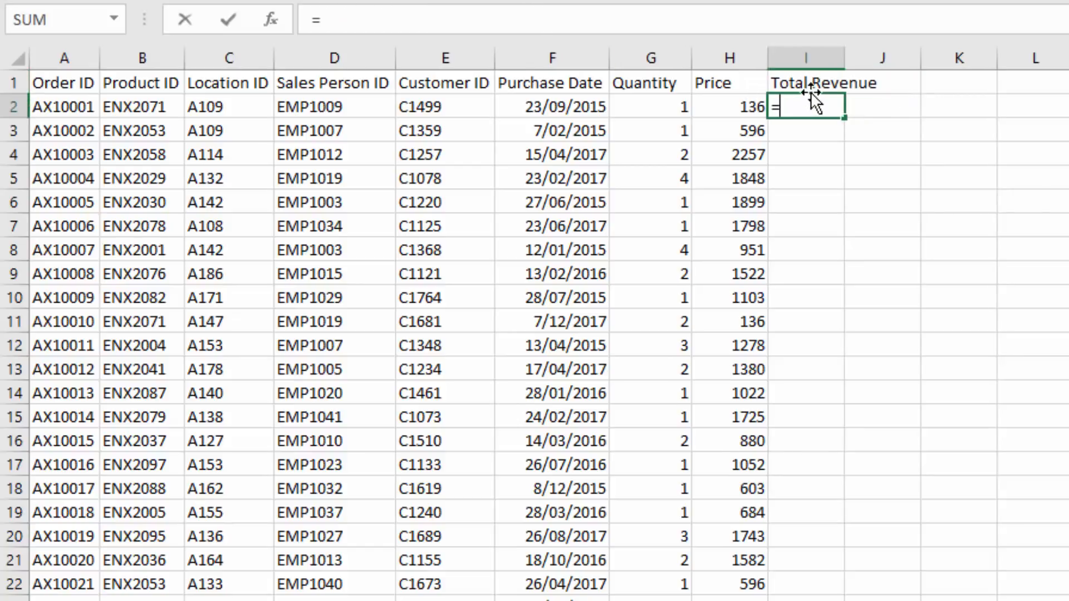
Enter =G2*H2 in I2, fill it down, and check the revenue results.
{"action": "left_click", "coordinate": [649, 107]}
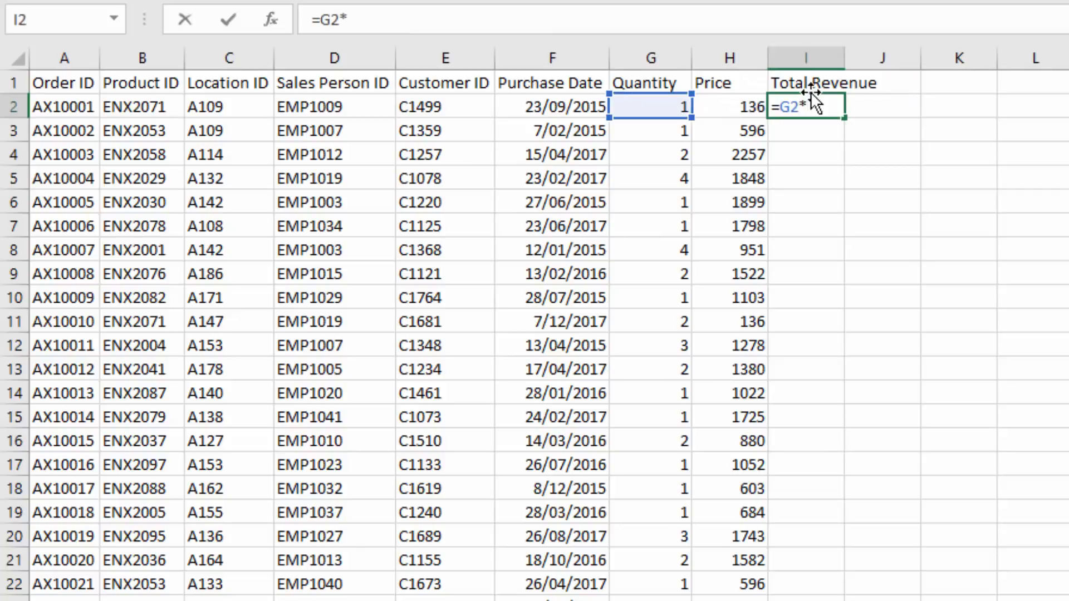
{"action": "left_click", "coordinate": [729, 107]}
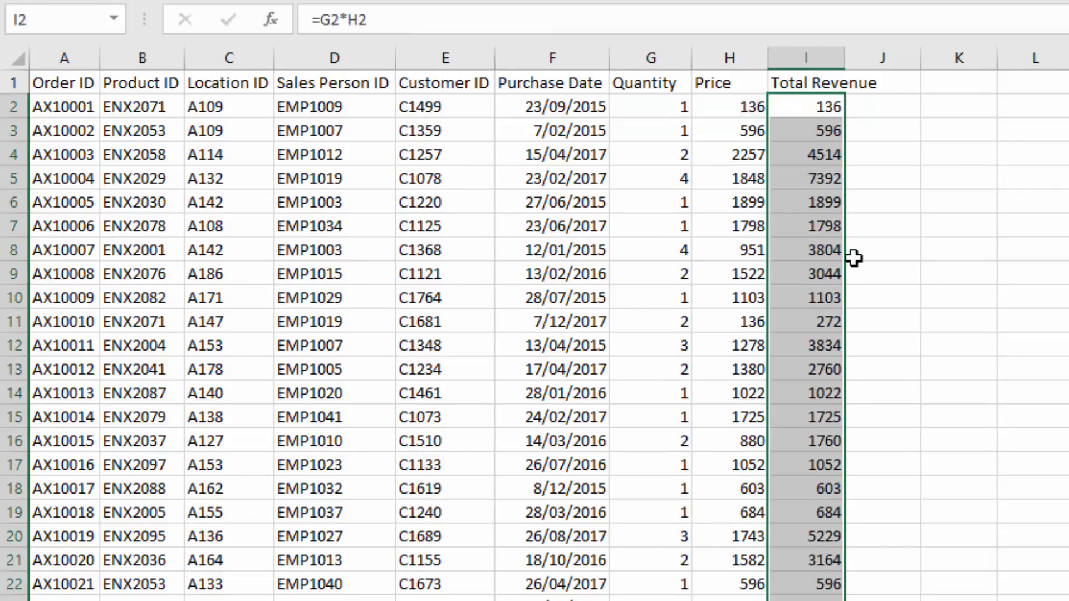
{"action": "mouse_move", "coordinate": [826, 172]}
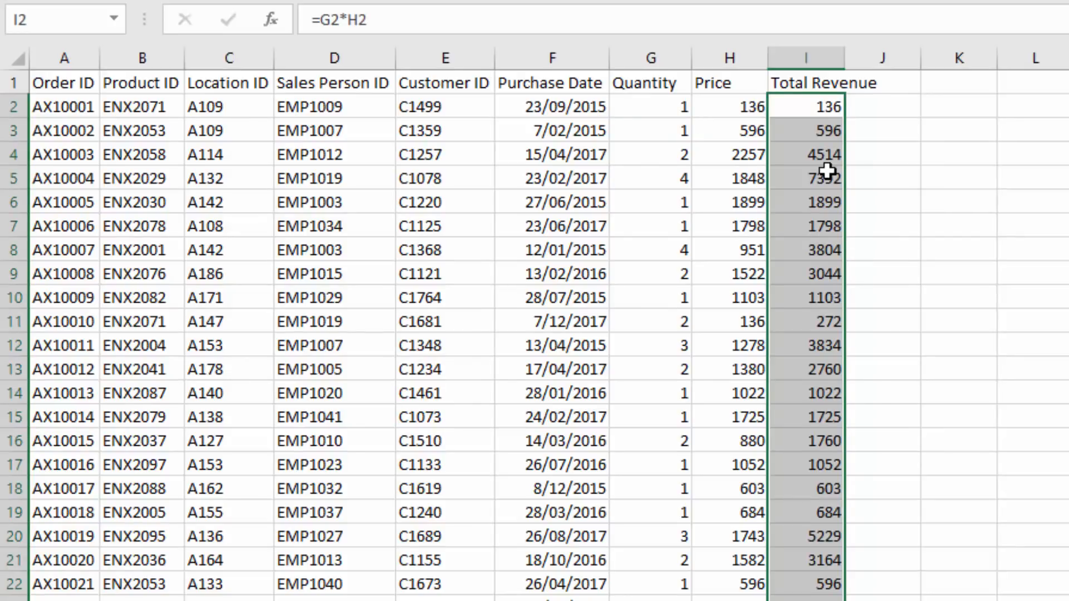
{"action": "left_click", "coordinate": [805, 201]}
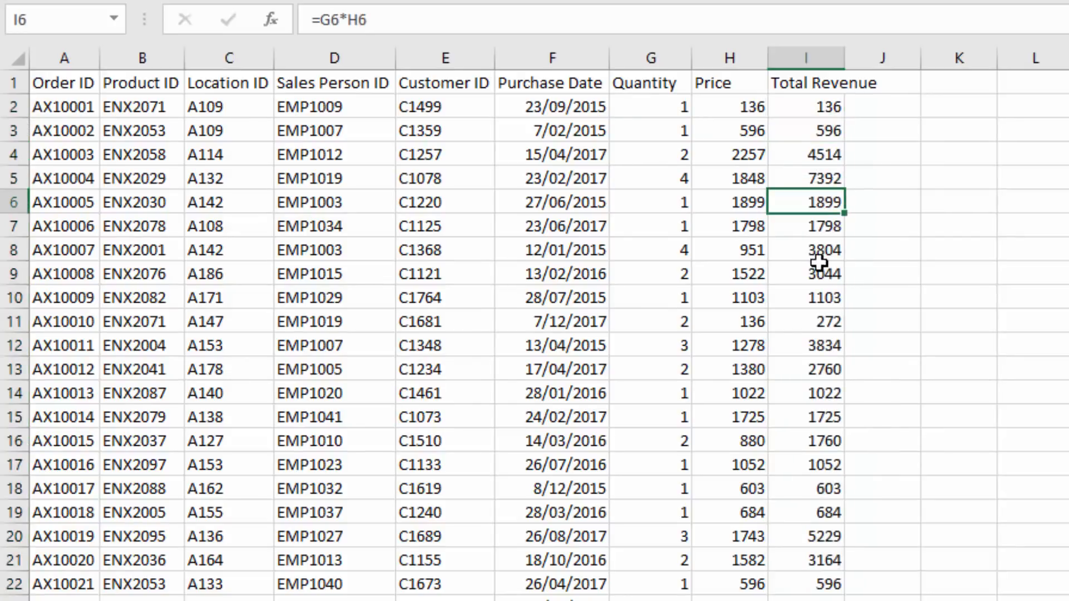
{"action": "left_click", "coordinate": [805, 274]}
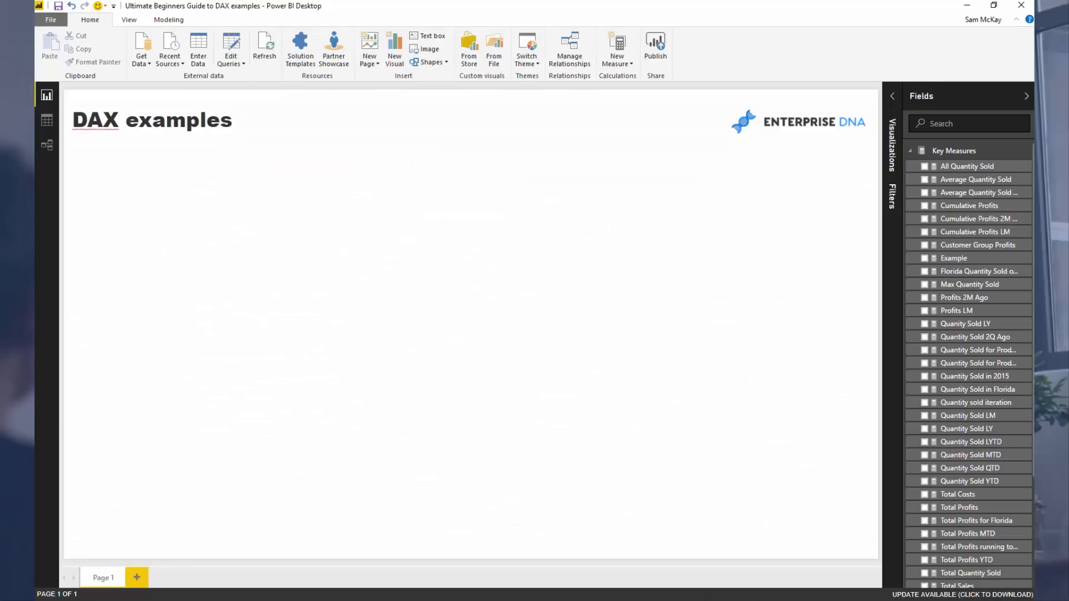
{"action": "mouse_move", "coordinate": [954, 409]}
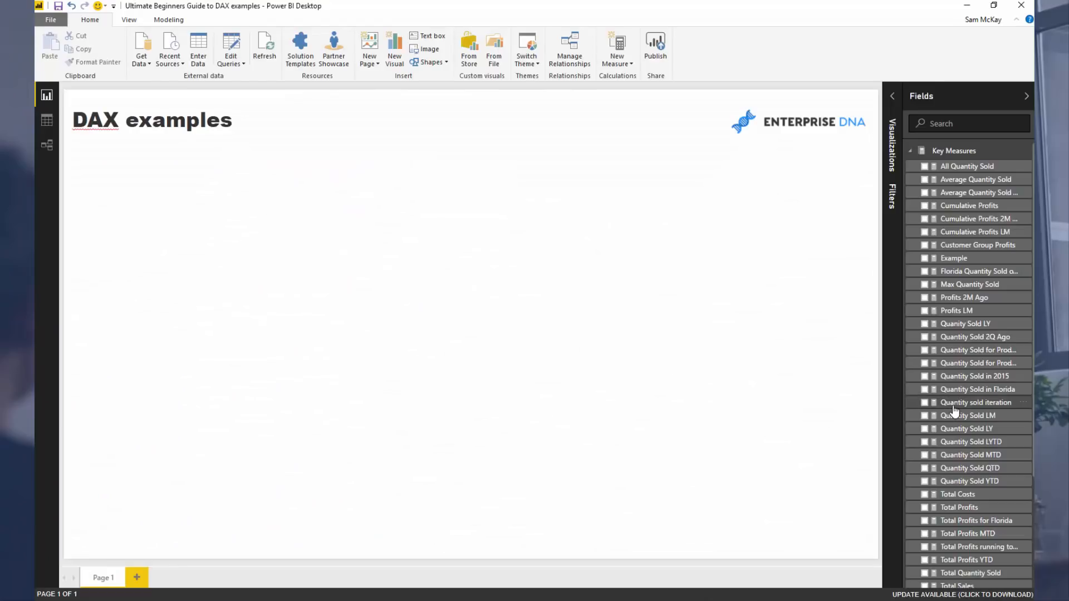
Show the Total Sales SUMX formula multiplying Quantity by related Products Current Price.
{"action": "scroll", "scroll_direction": "down", "scroll_amount": 3}
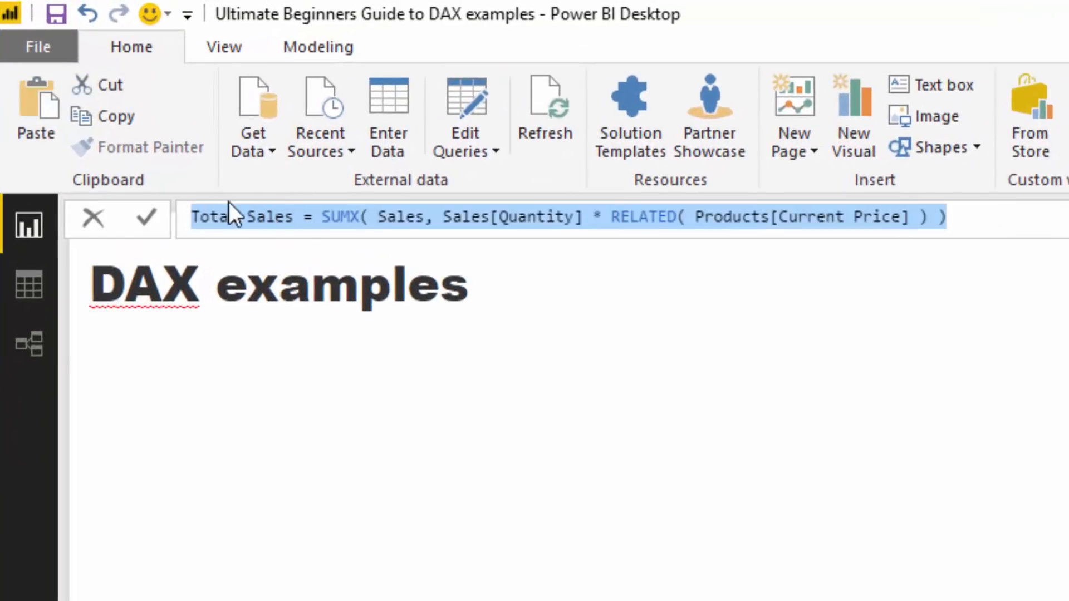
{"action": "left_click", "coordinate": [325, 216]}
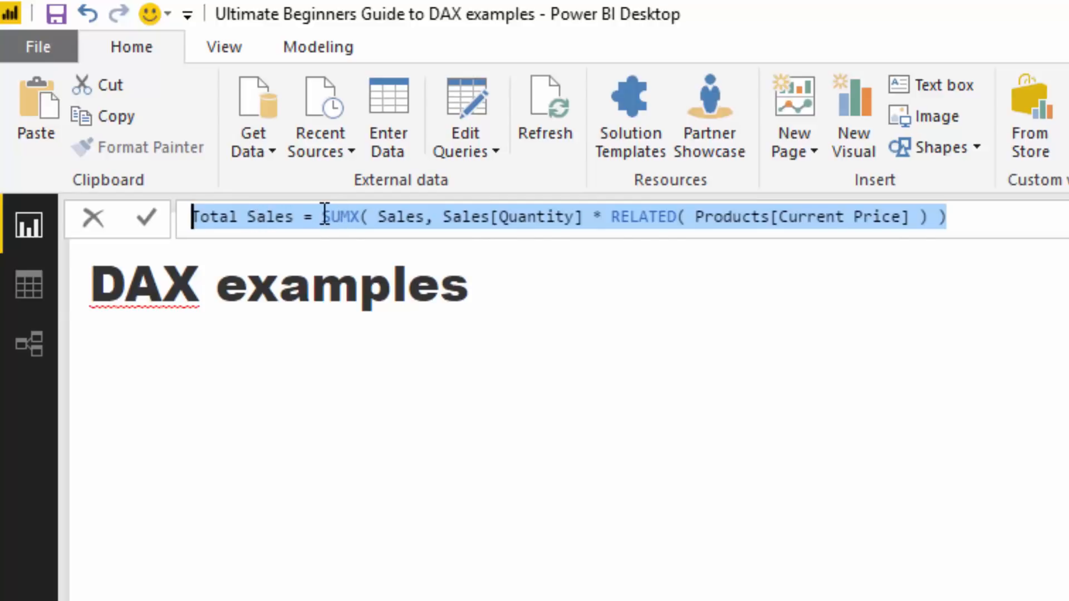
{"action": "left_click", "coordinate": [361, 217]}
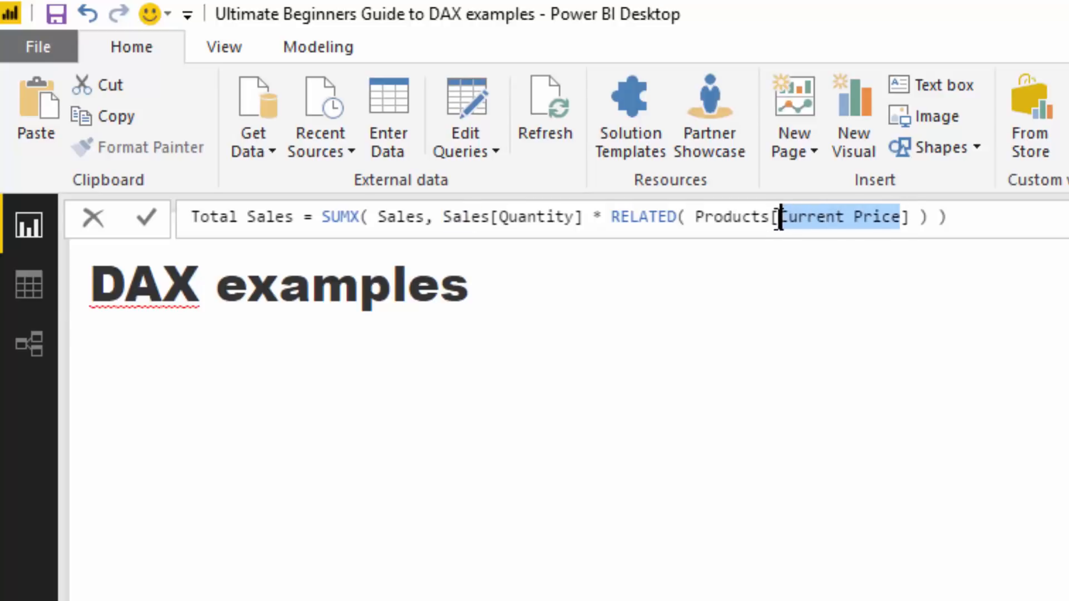
{"action": "double_click", "coordinate": [733, 217]}
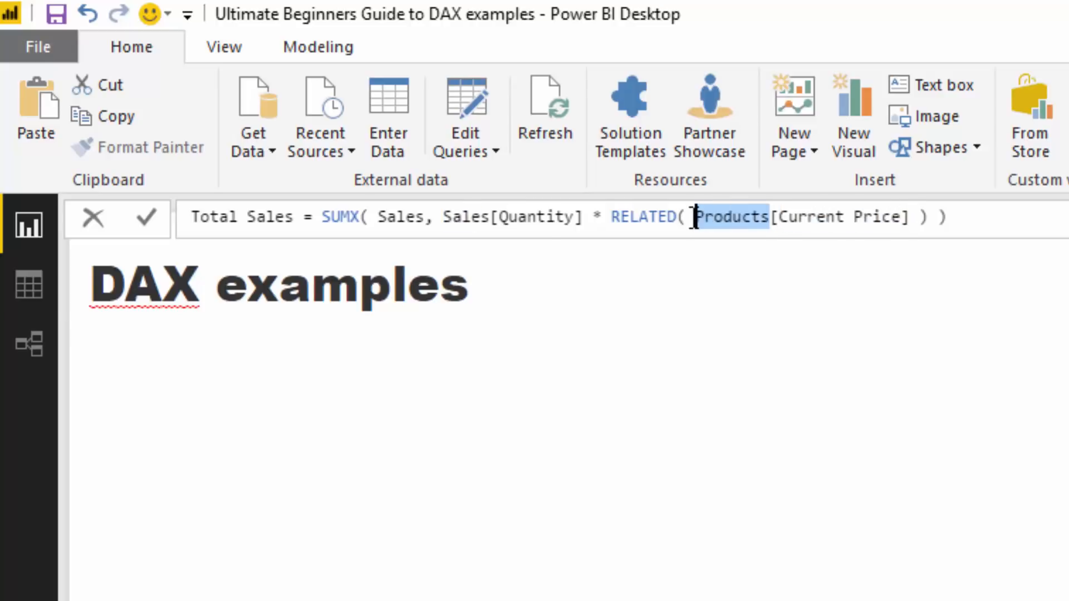
{"action": "mouse_move", "coordinate": [28, 285]}
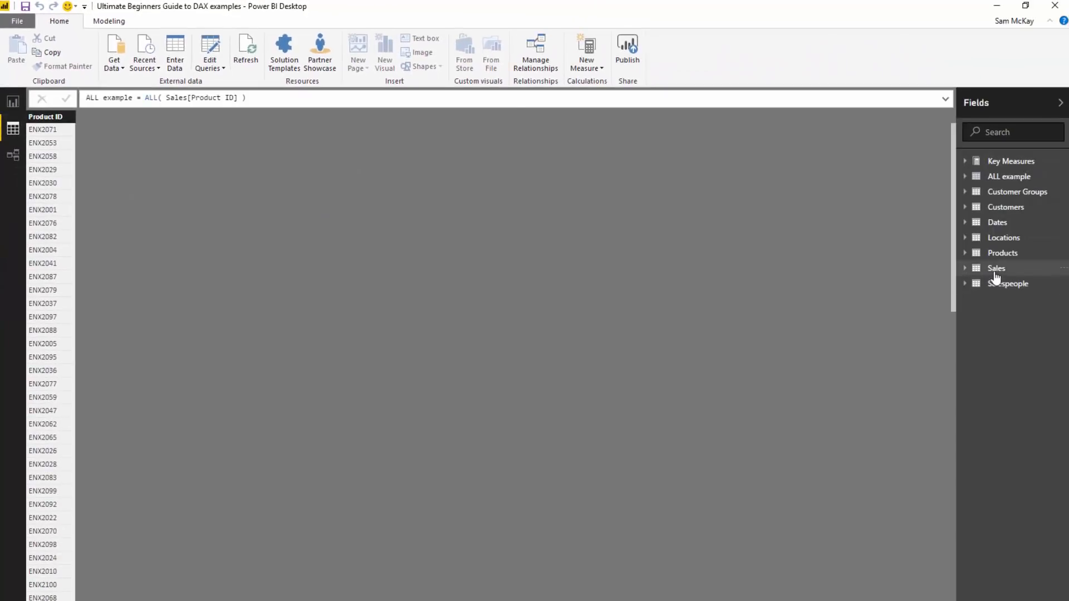
Expand the Sales table to show Quantity, Sales Price and Total Revenue columns.
{"action": "left_click", "coordinate": [996, 267]}
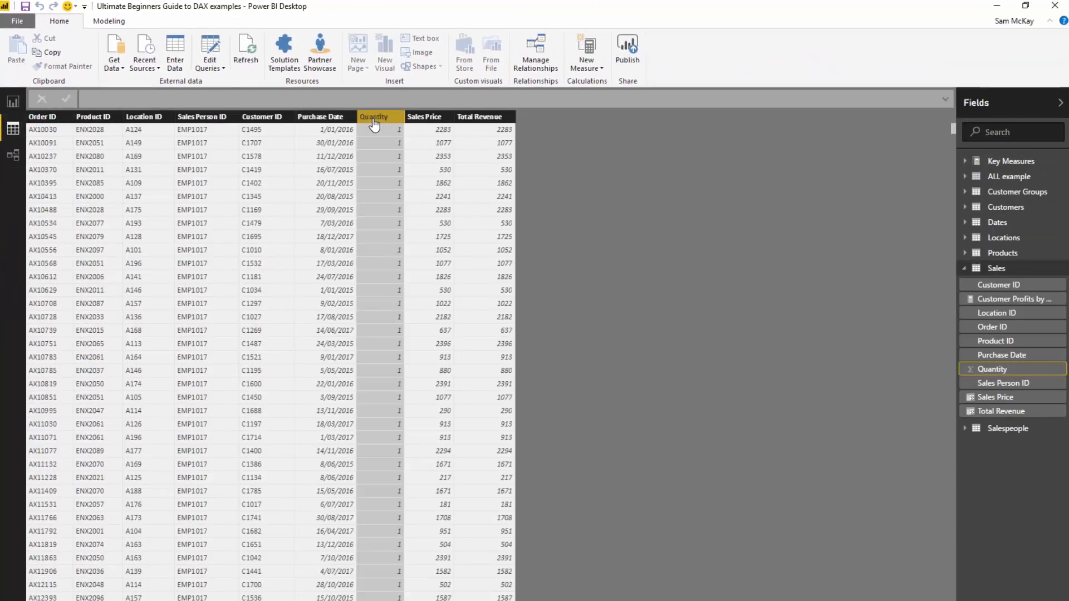
{"action": "mouse_move", "coordinate": [255, 126]}
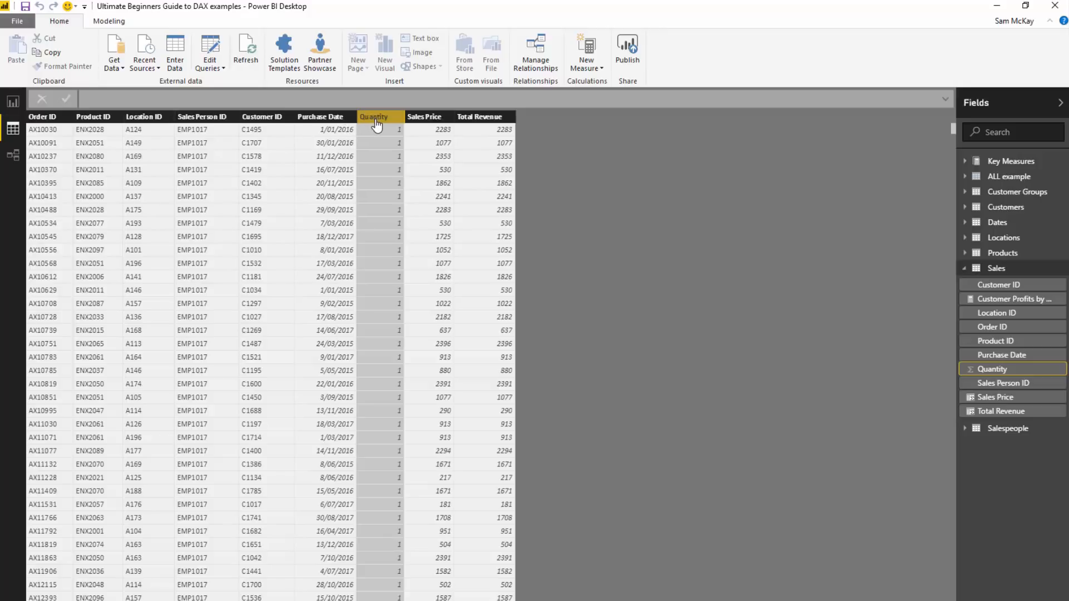
{"action": "mouse_move", "coordinate": [376, 124]}
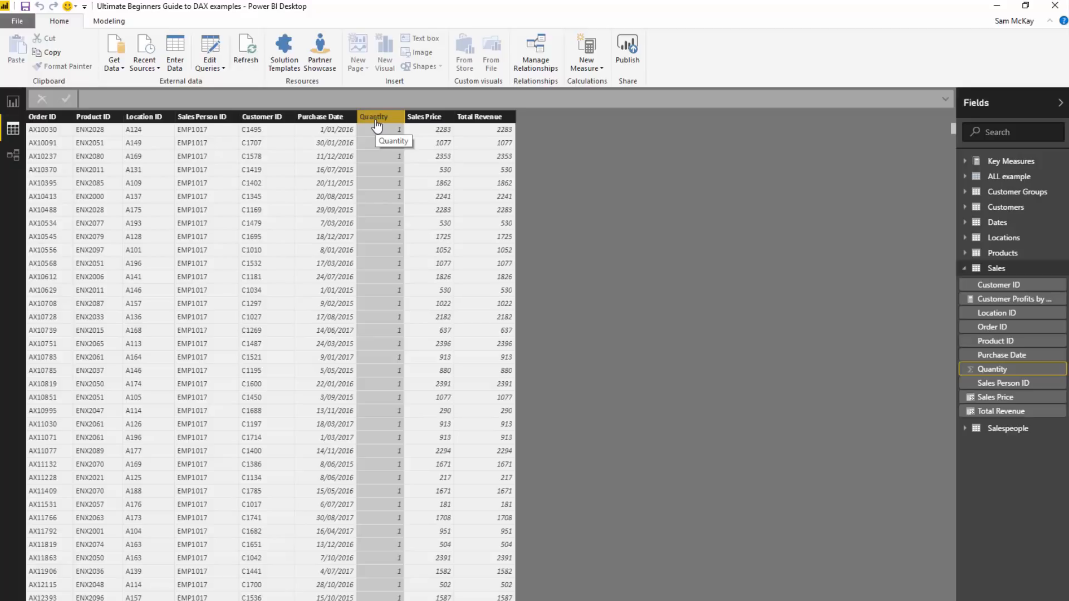
{"action": "mouse_move", "coordinate": [425, 127]}
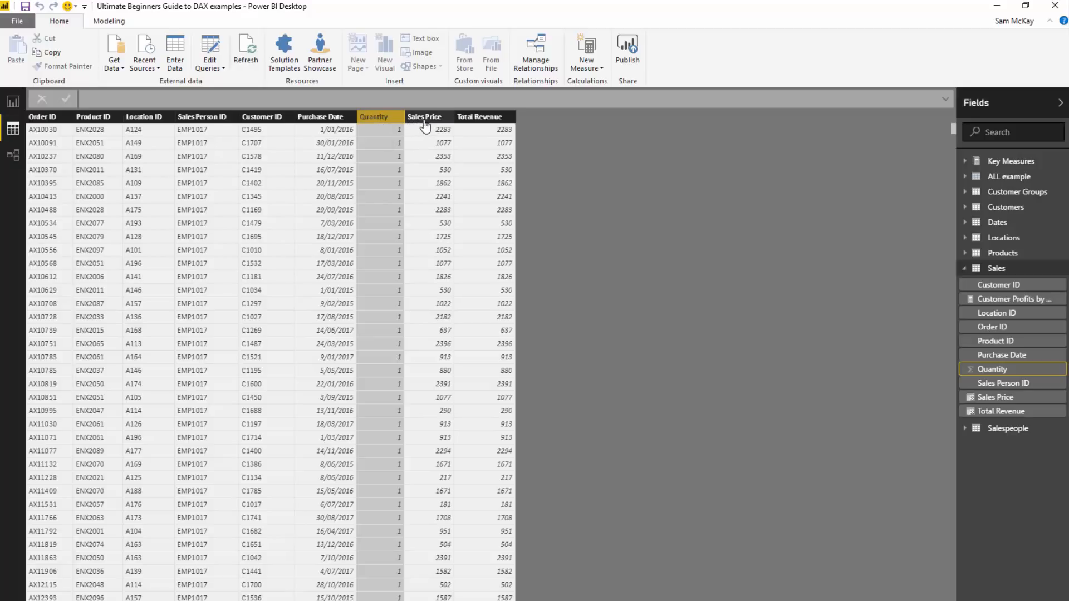
{"action": "mouse_move", "coordinate": [424, 129]}
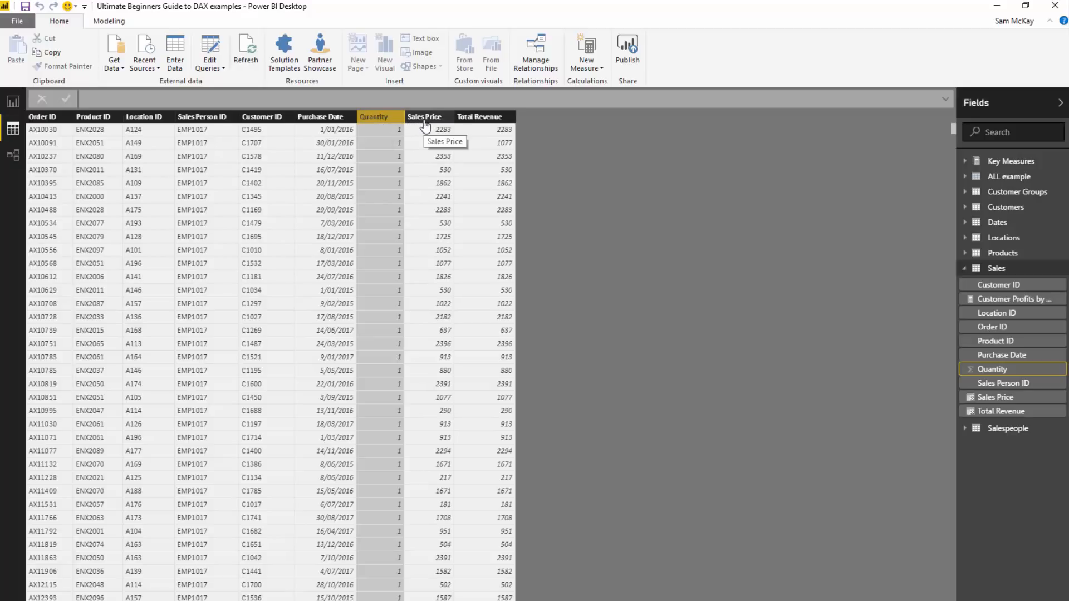